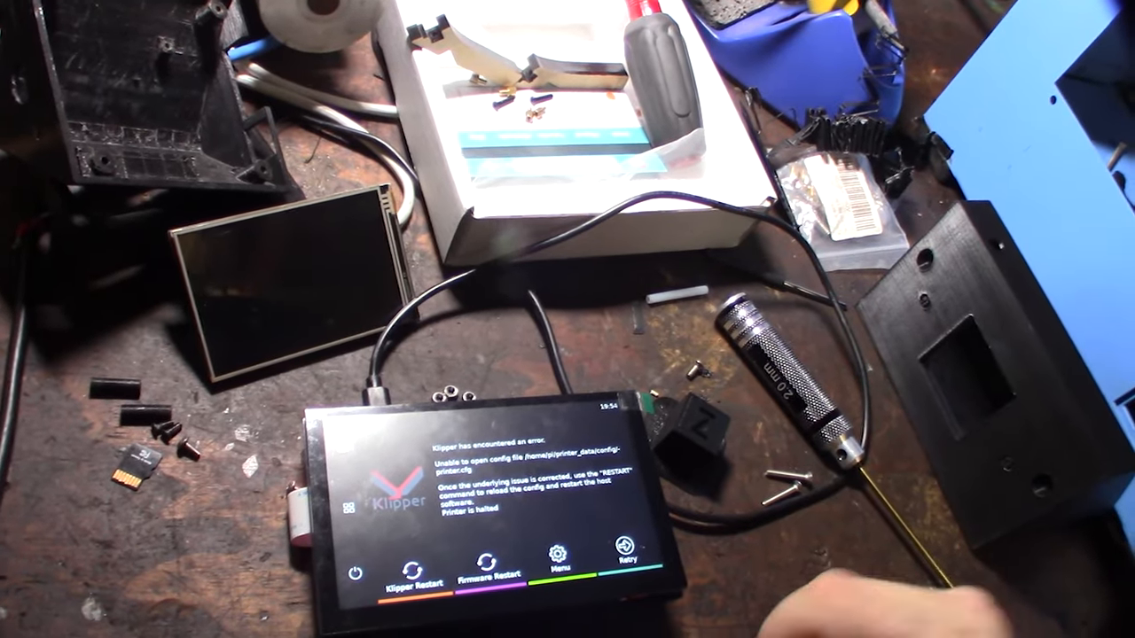
- Open the Menu page showing Network, Update, KlipperScreen and System from the error screen
left_click(557, 550)
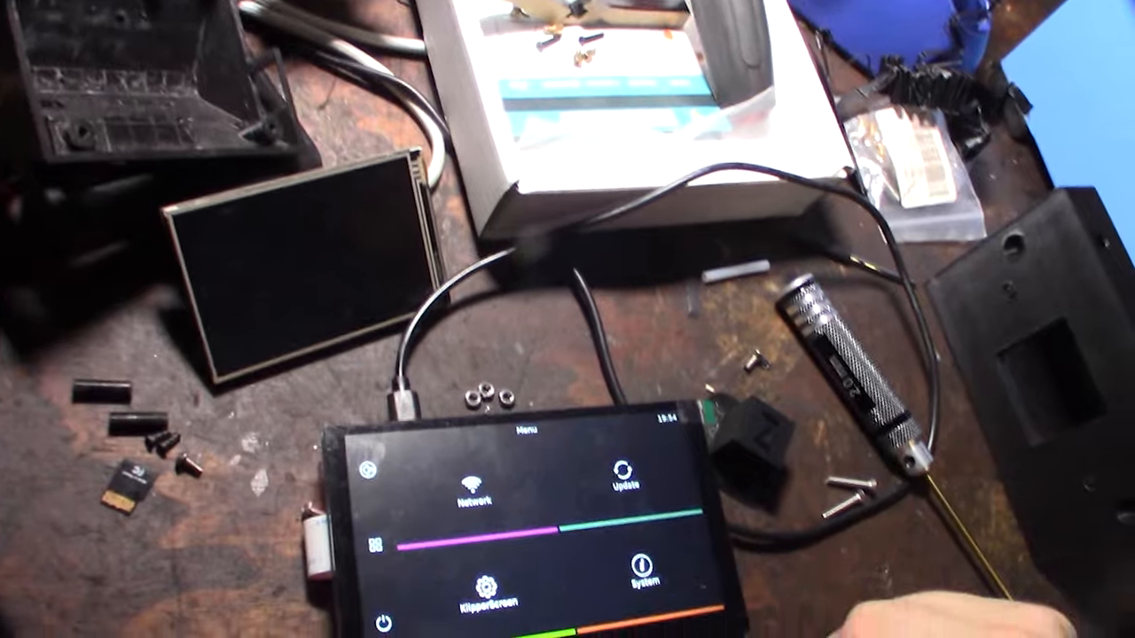